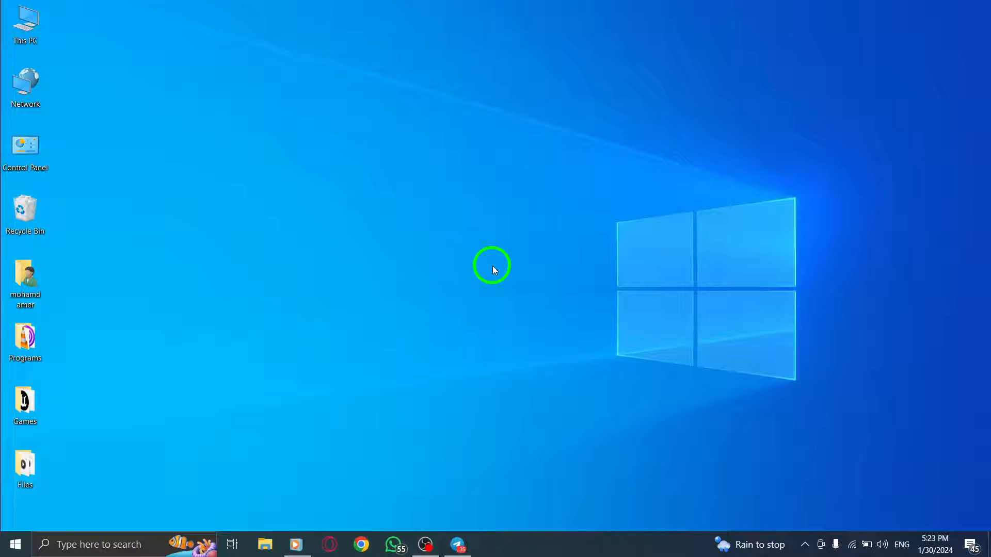
mouse_move(503, 266)
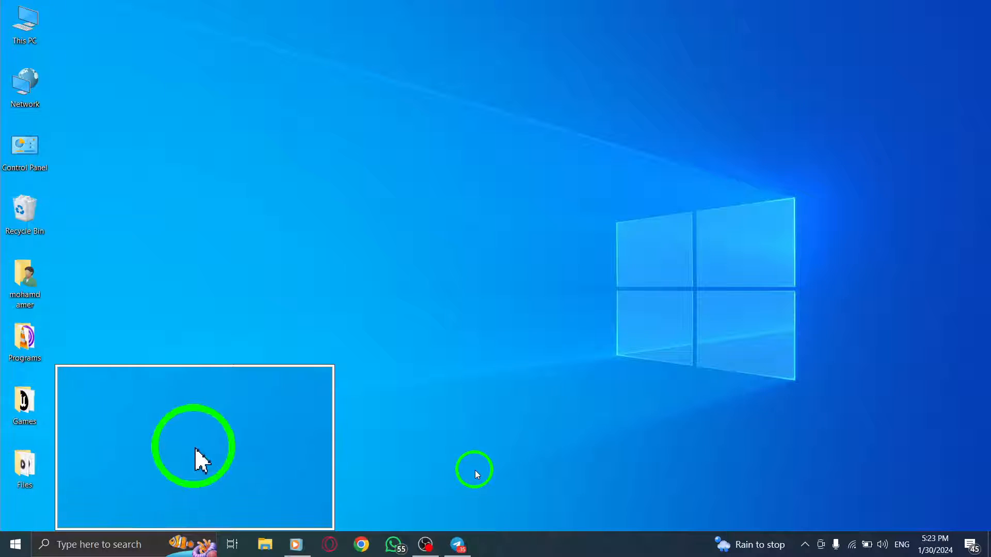
Launch Telegram from the taskbar and unlock it with the local passcode.
left_click(458, 544)
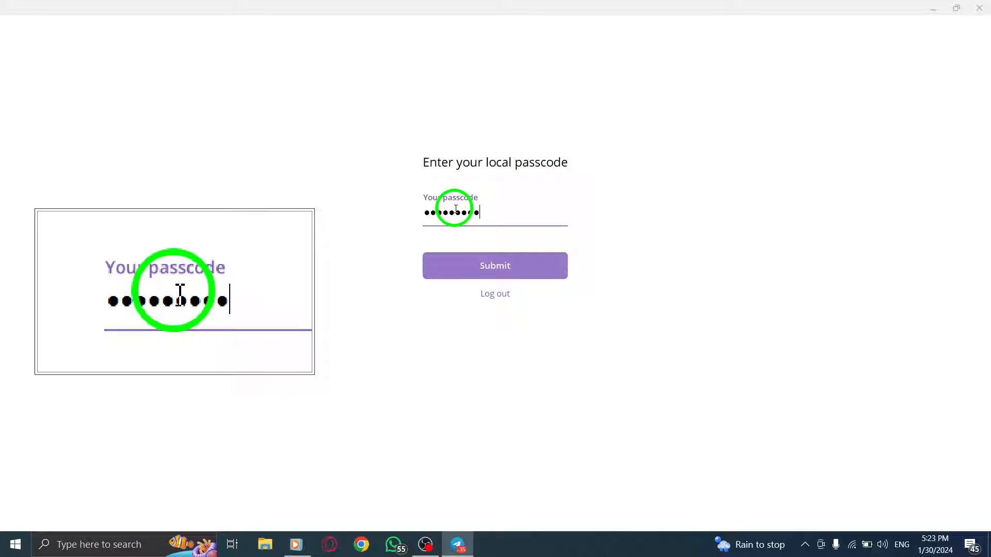
left_click(495, 266)
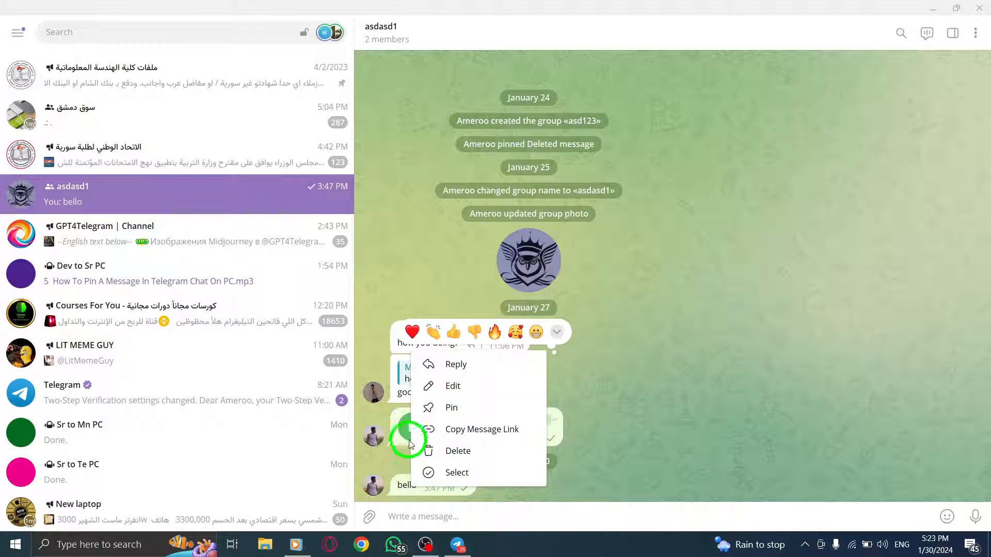
Edit the 'bello' message in asdasd1 to read 'Hello' and save it.
left_click(452, 387)
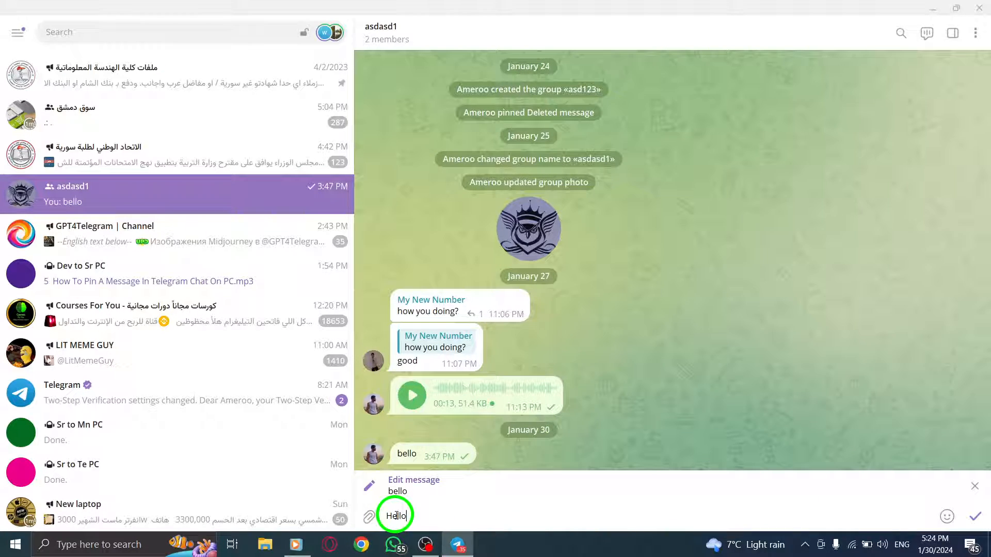
left_click(971, 517)
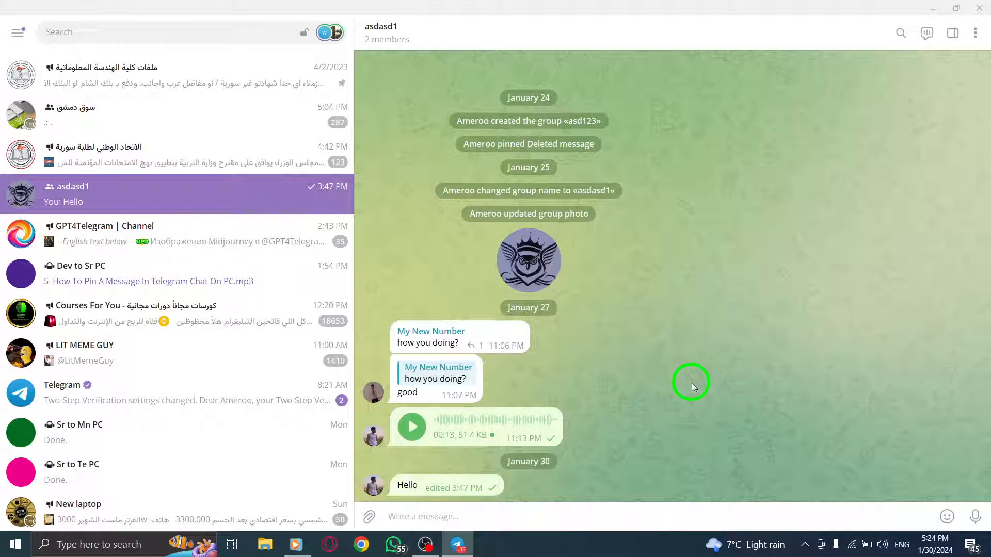
mouse_move(628, 316)
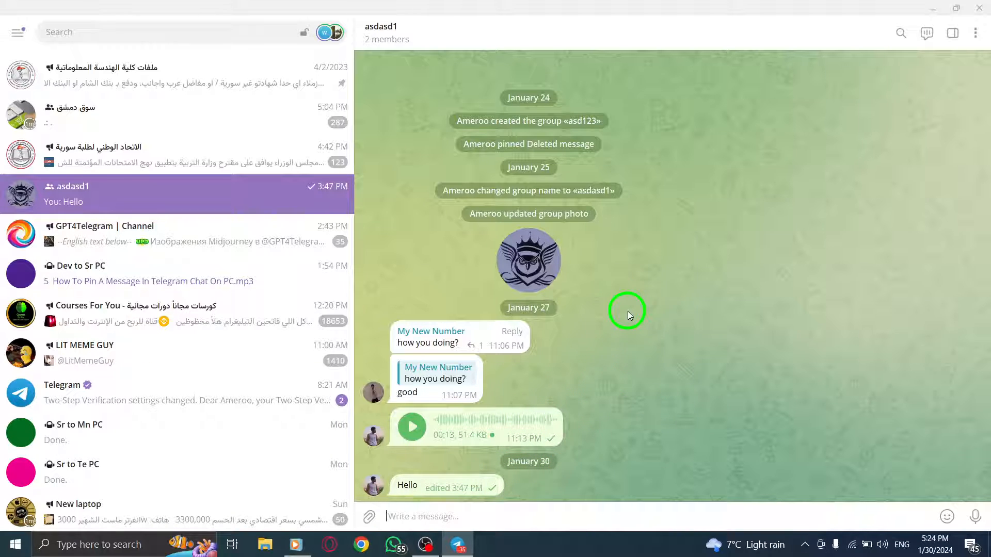
mouse_move(489, 373)
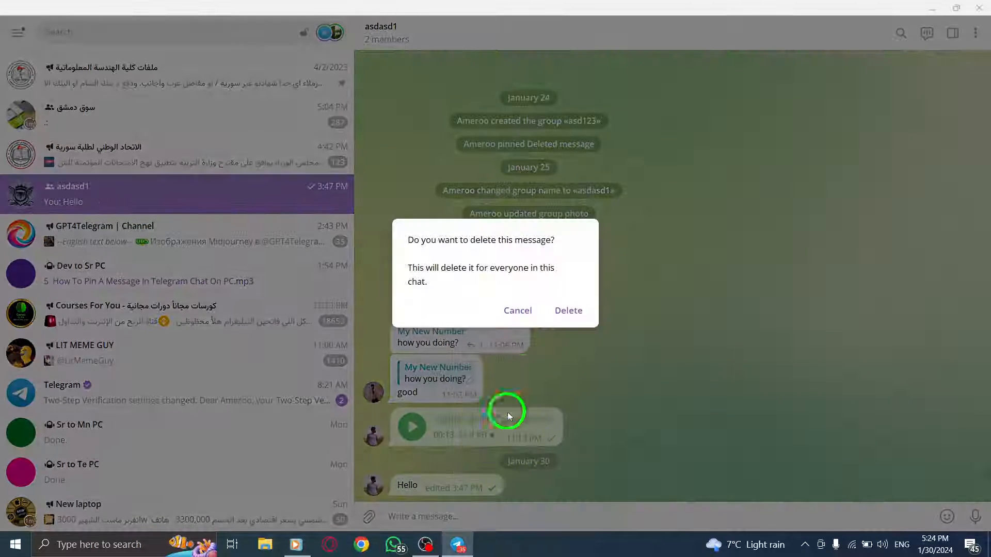
Delete the Hello message for everyone, close Telegram and refresh the Windows desktop.
left_click(568, 311)
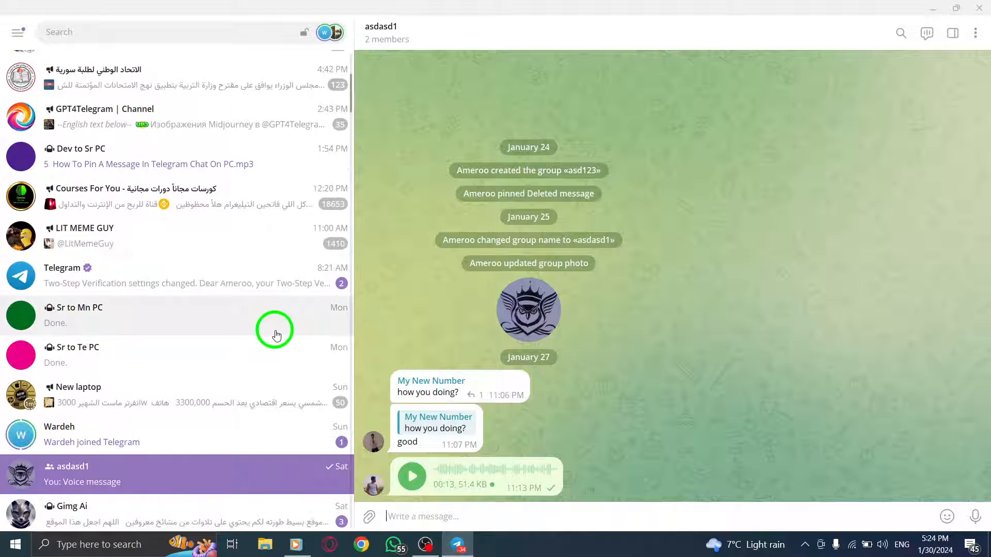
scroll("down", 3)
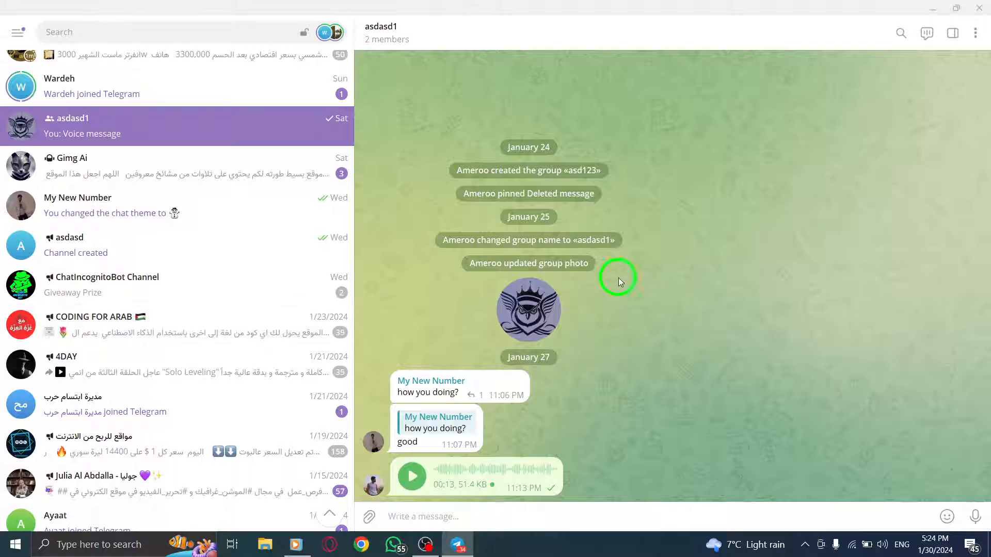
right_click(515, 218)
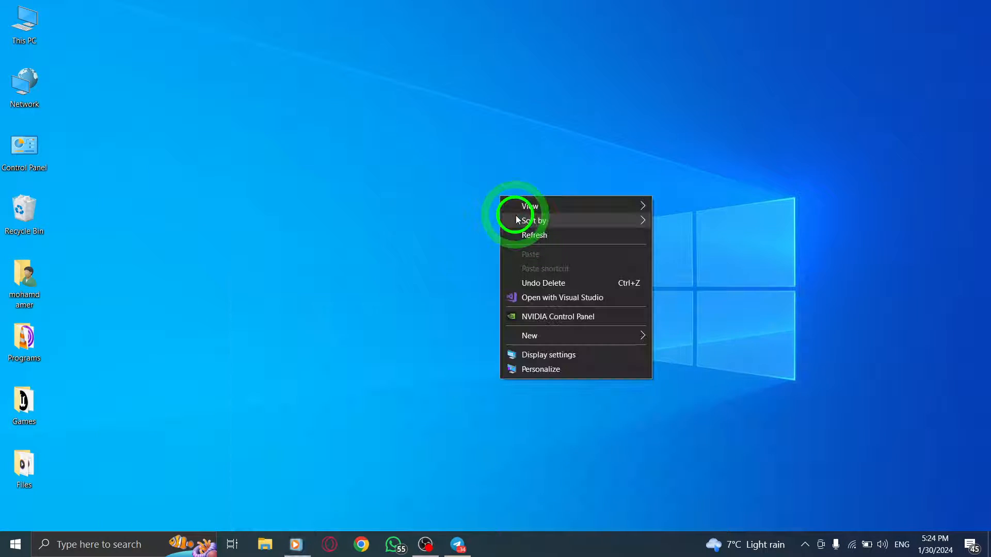
left_click(521, 229)
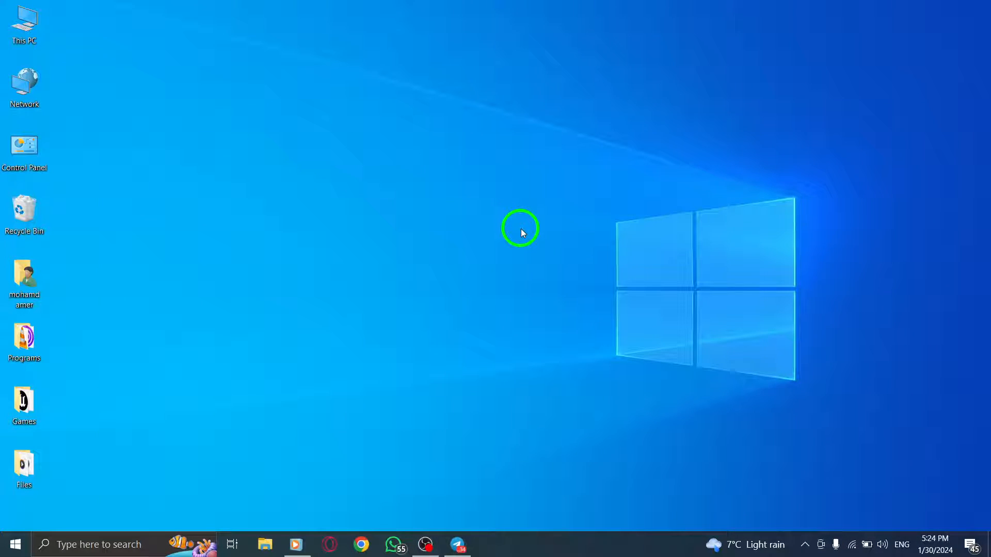